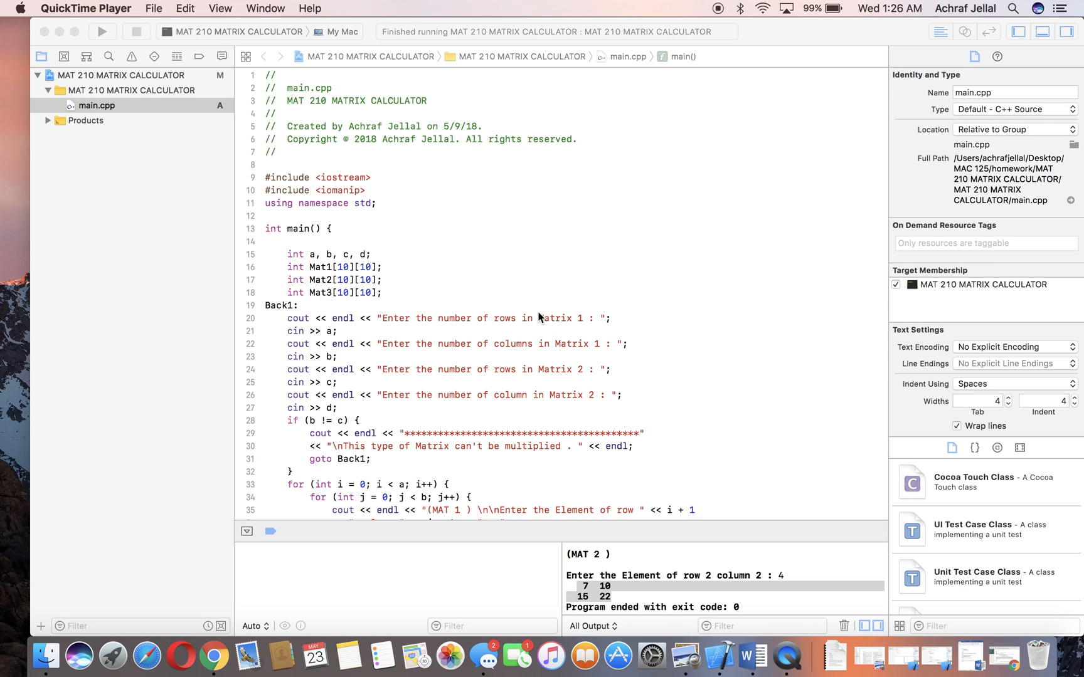
pyautogui.moveTo(433, 248)
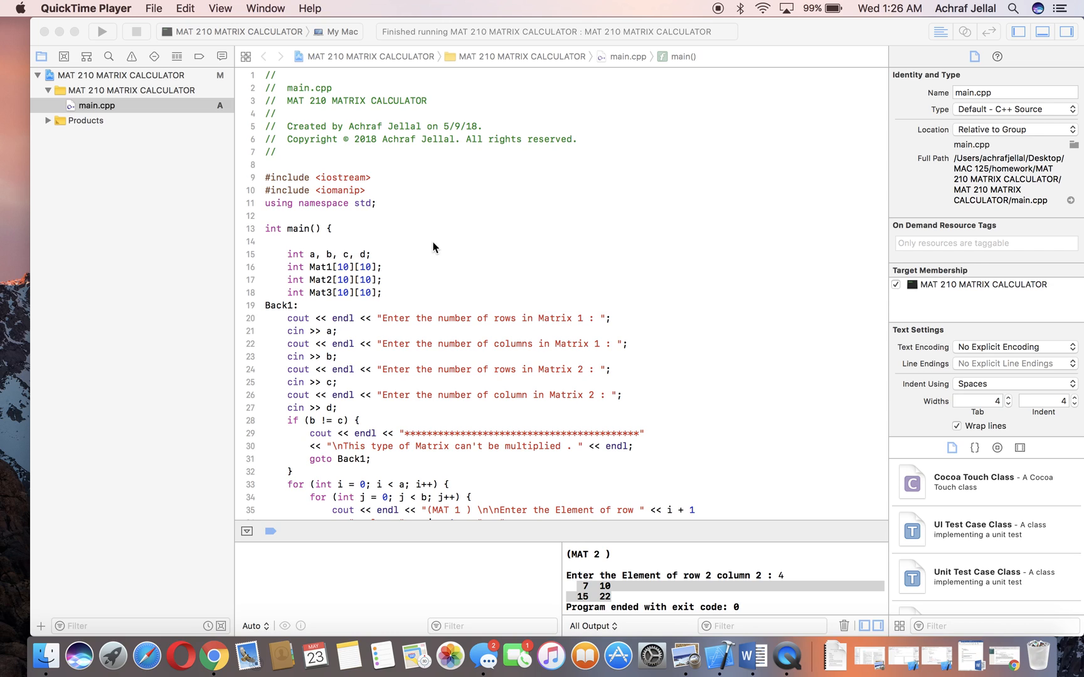
pyautogui.moveTo(349, 250)
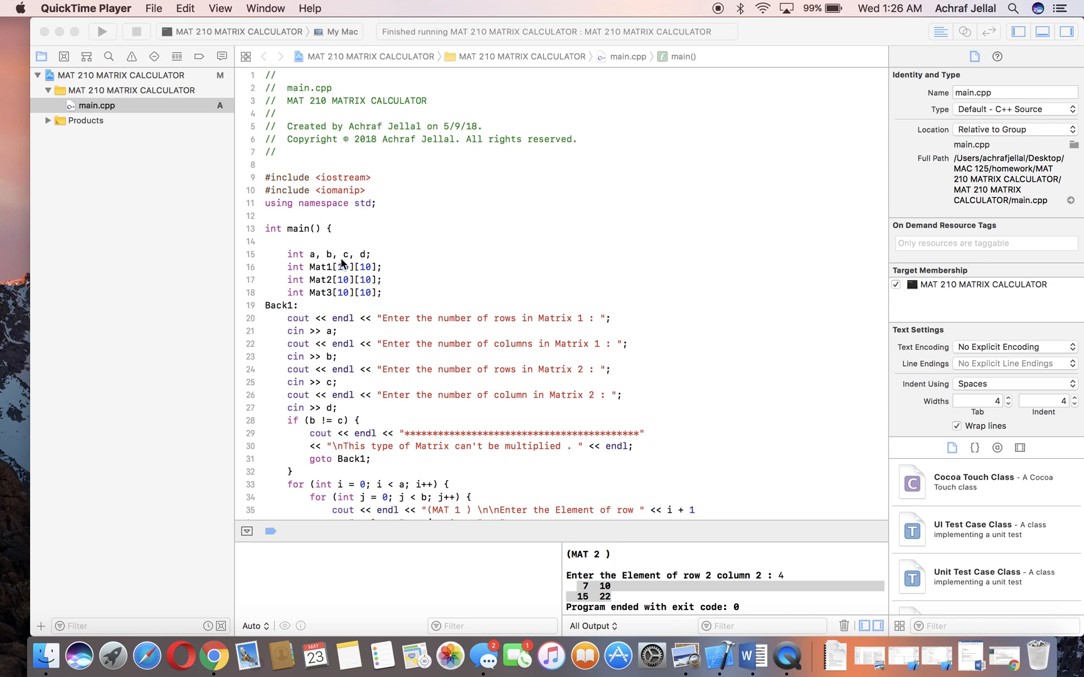
pyautogui.moveTo(388, 255)
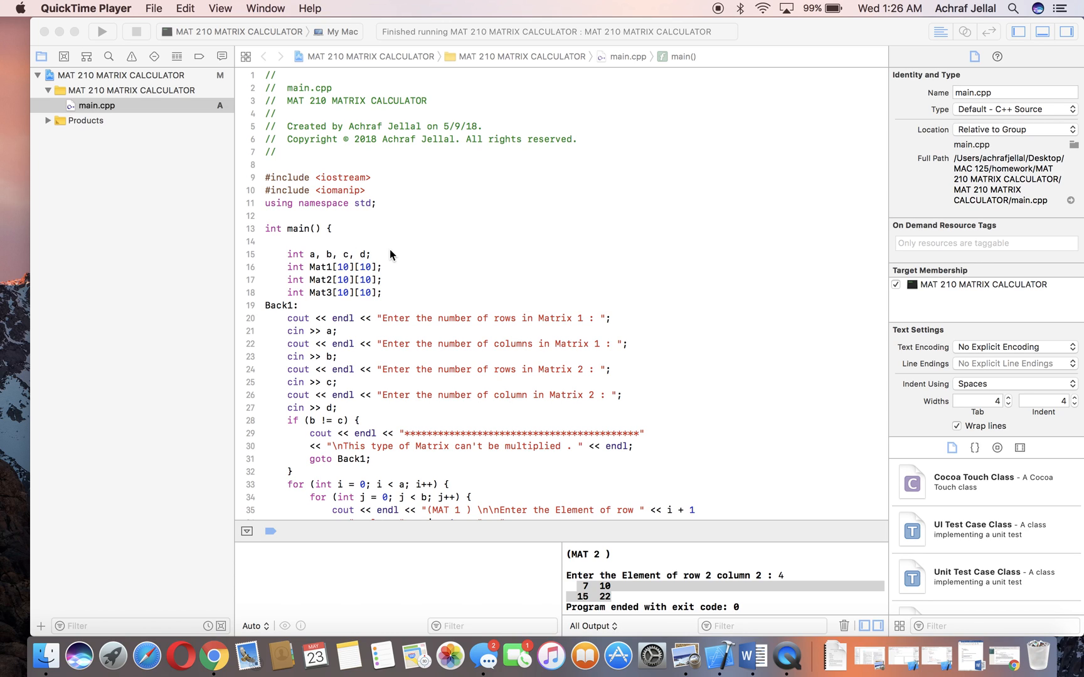
pyautogui.moveTo(528, 290)
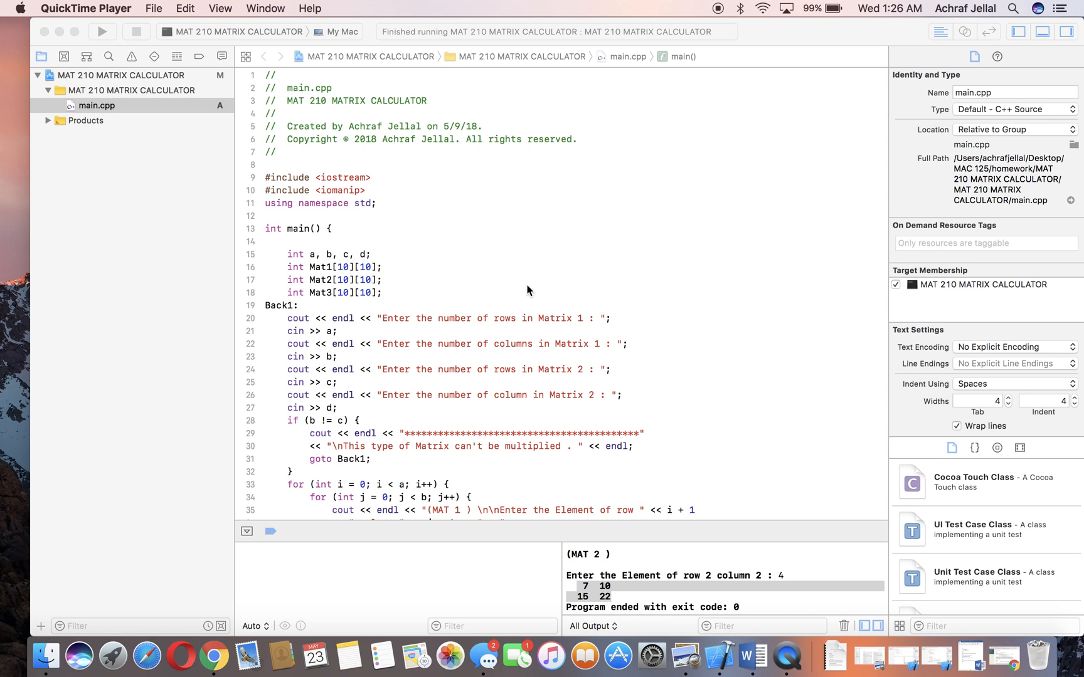
pyautogui.moveTo(297, 259)
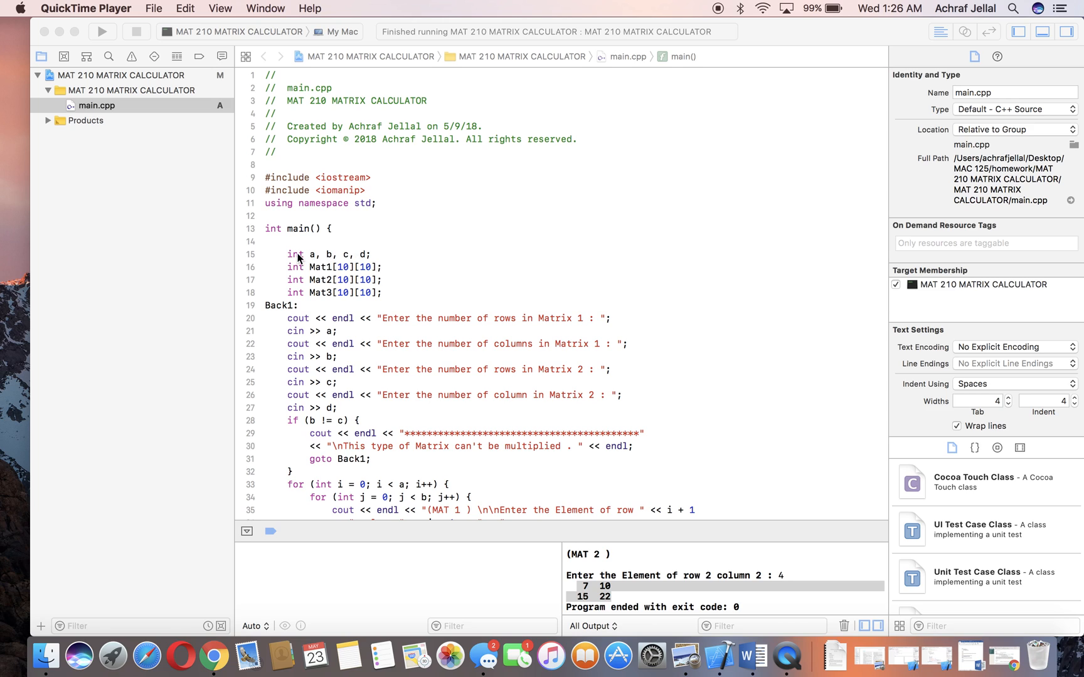
# - Look through the matrix program's source code in the editor
pyautogui.click(373, 255)
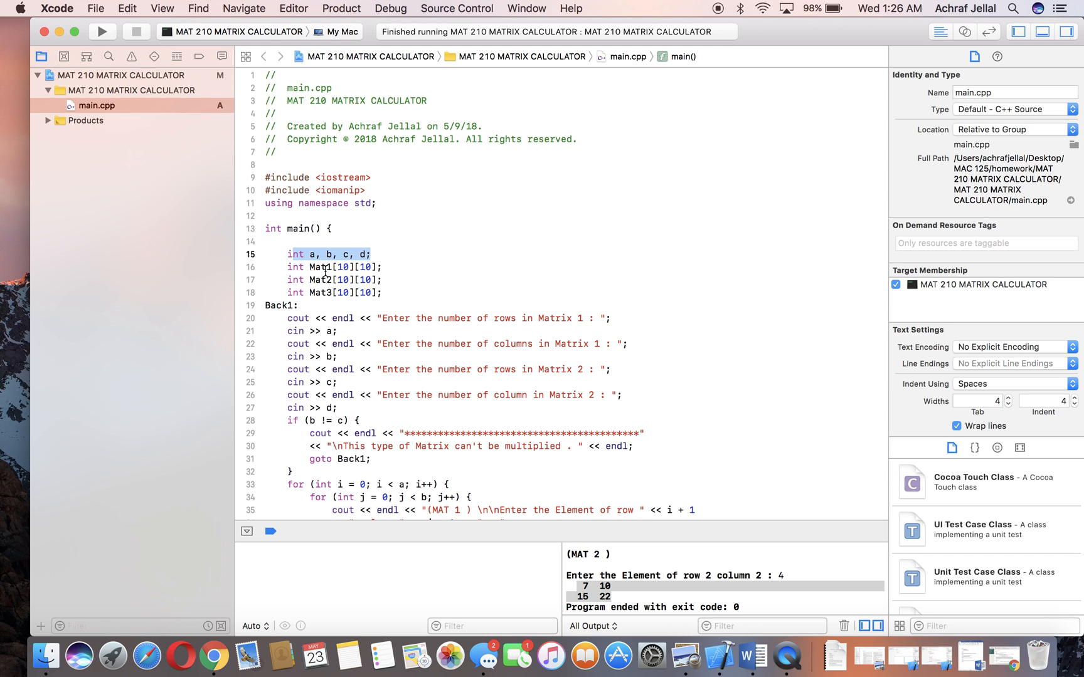
pyautogui.click(318, 267)
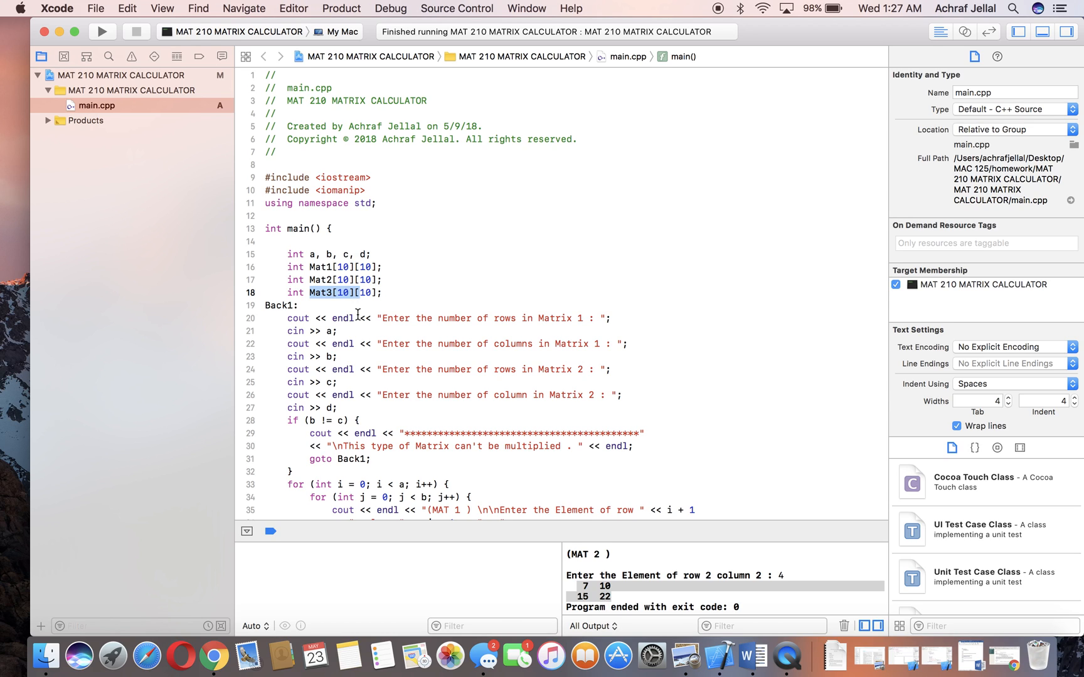
pyautogui.moveTo(360, 334)
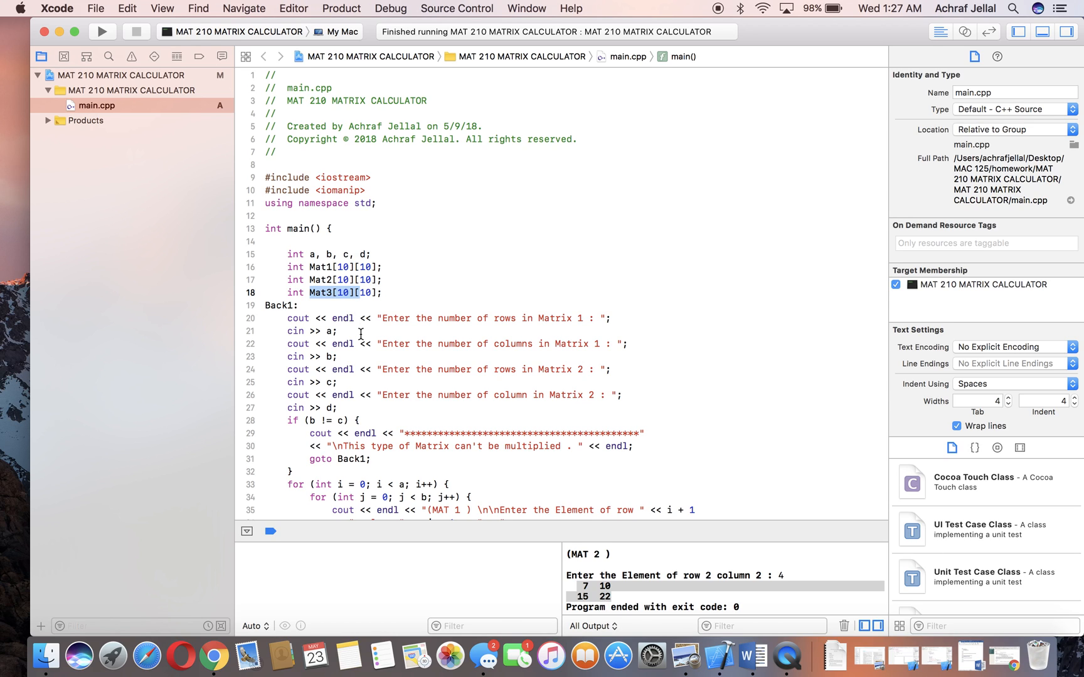
pyautogui.click(288, 318)
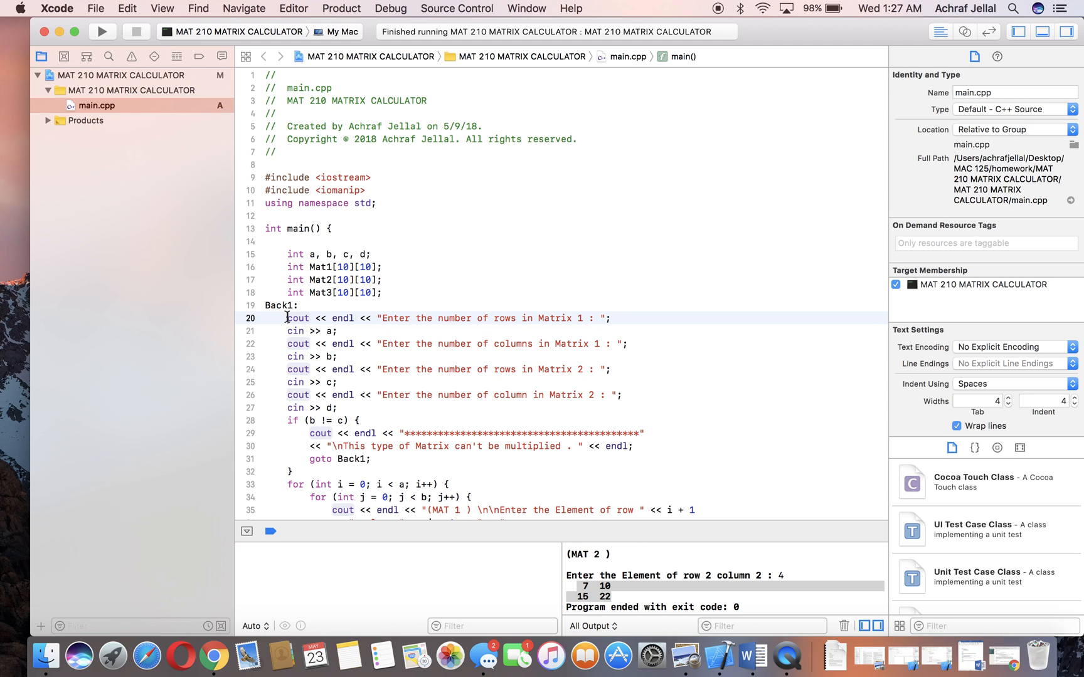
pyautogui.moveTo(461, 332)
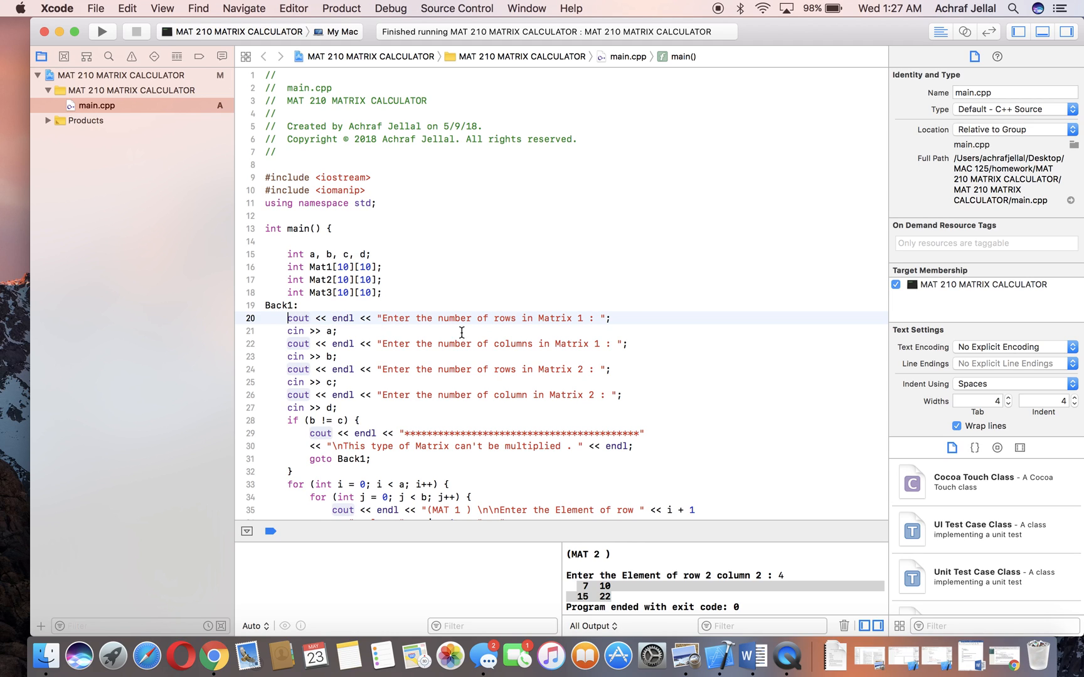
pyautogui.moveTo(588, 325)
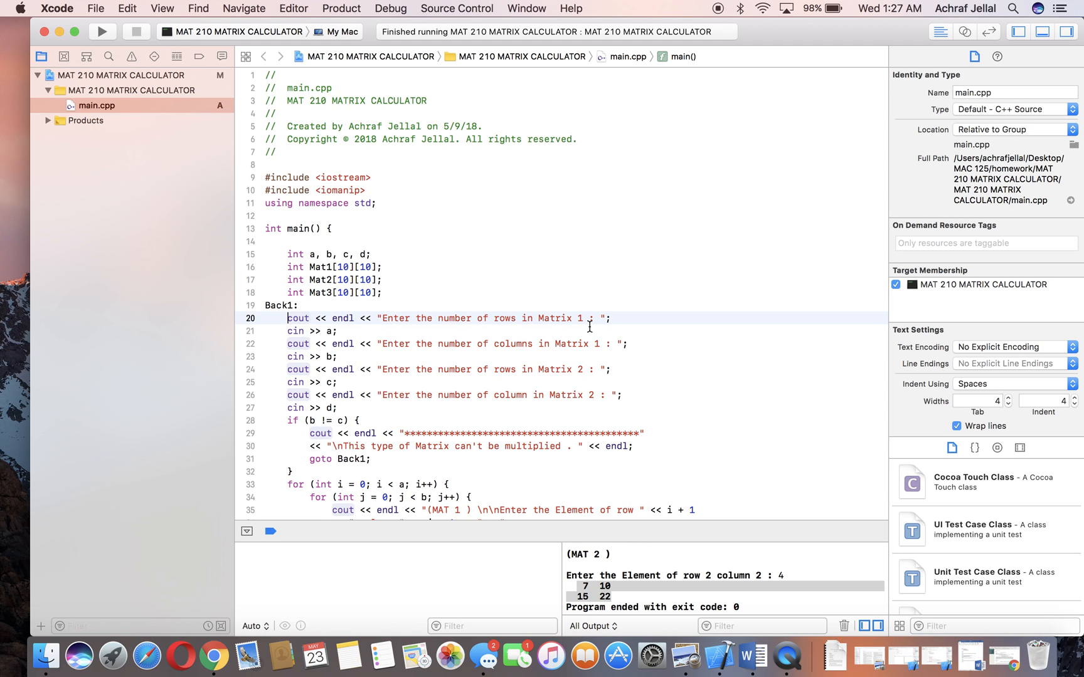
pyautogui.moveTo(526, 350)
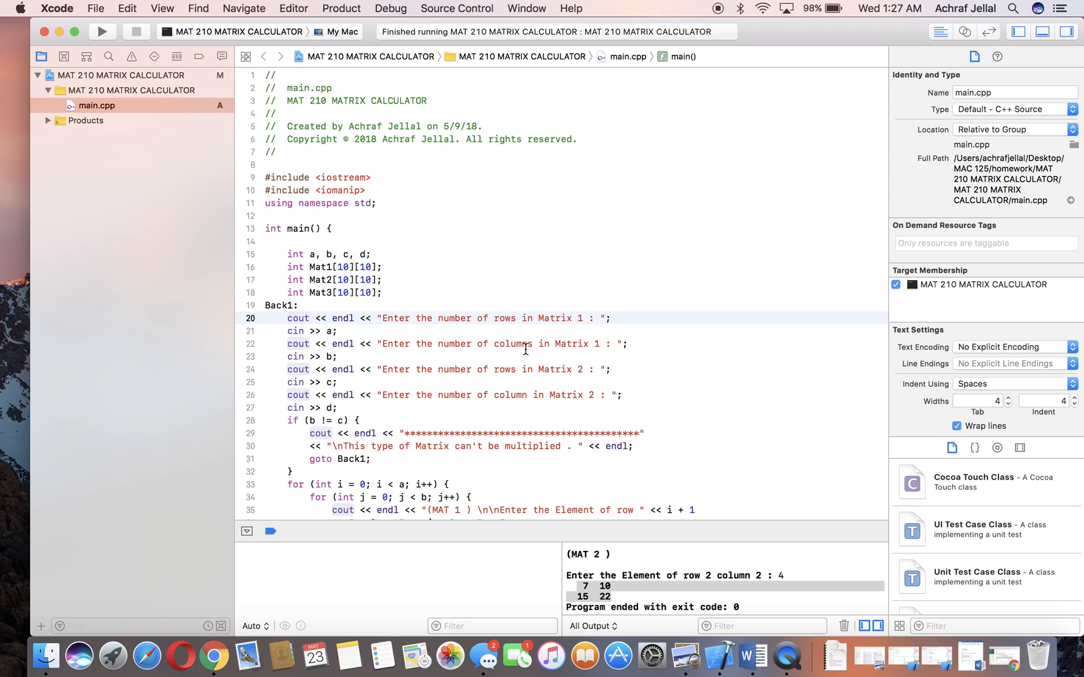
pyautogui.moveTo(481, 379)
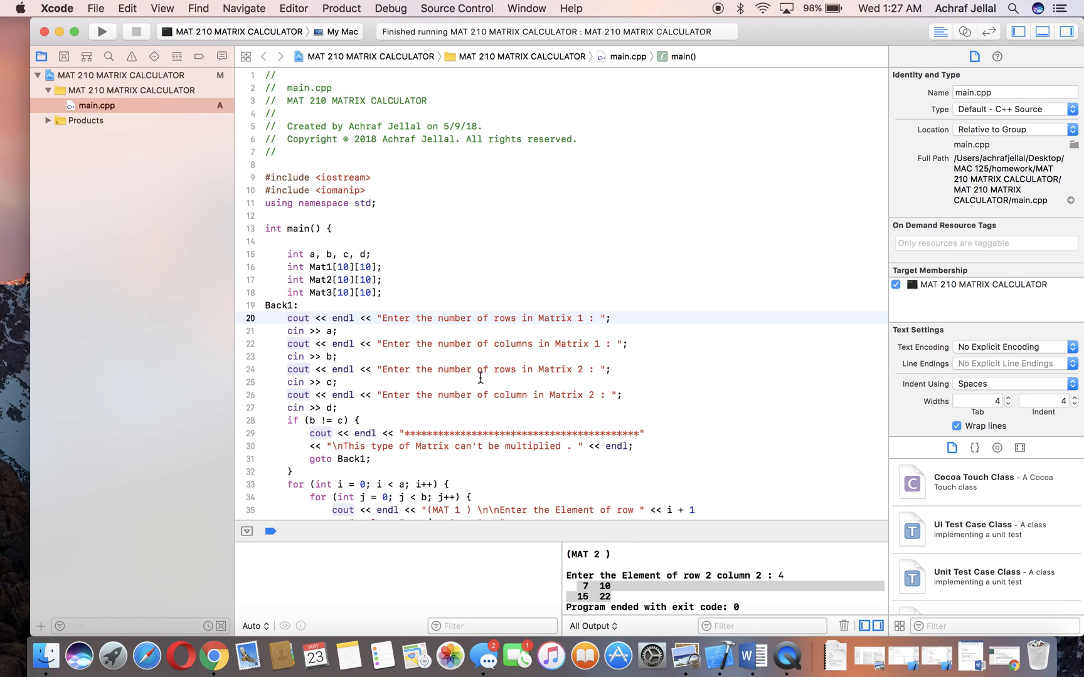
pyautogui.scroll(-3)
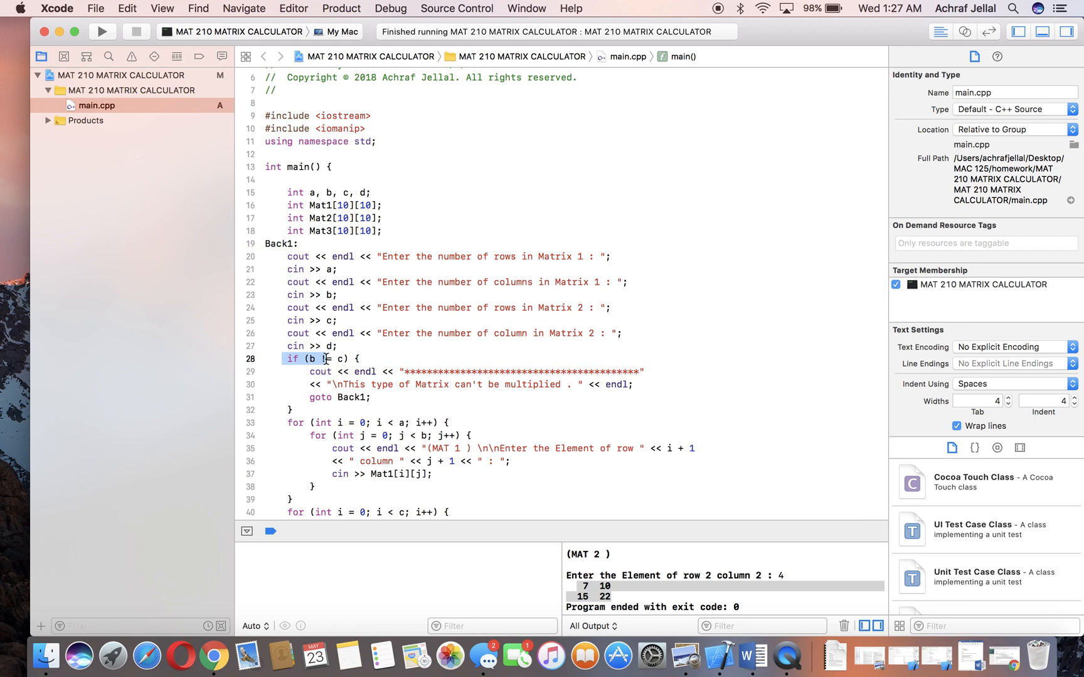
pyautogui.moveTo(355, 346)
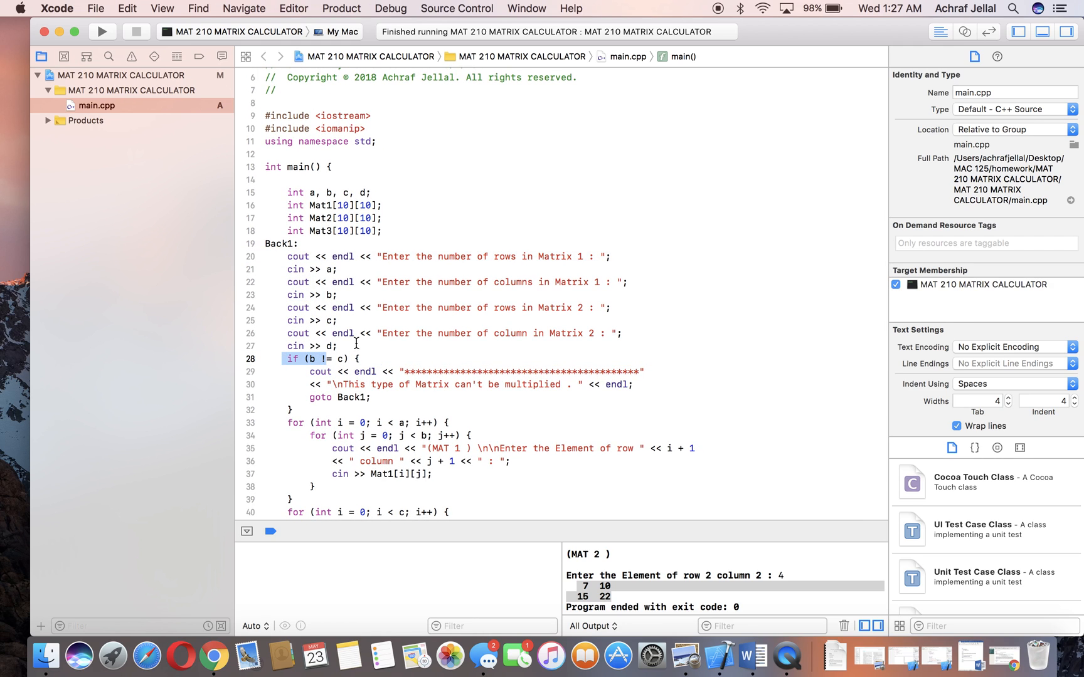
pyautogui.moveTo(553, 286)
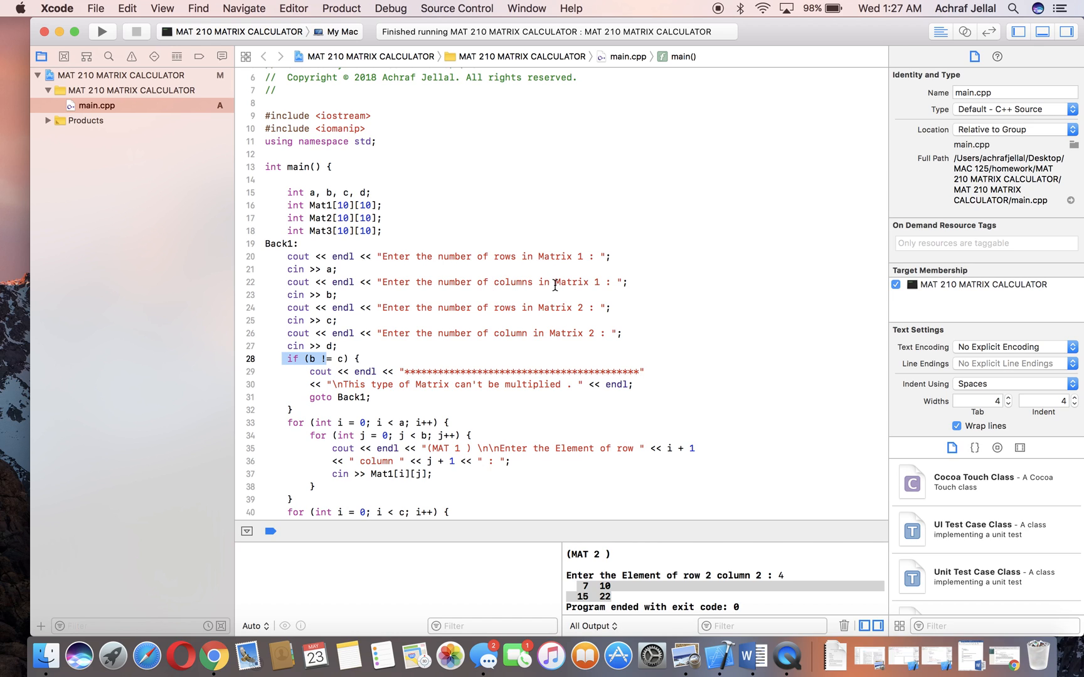
pyautogui.moveTo(324, 363)
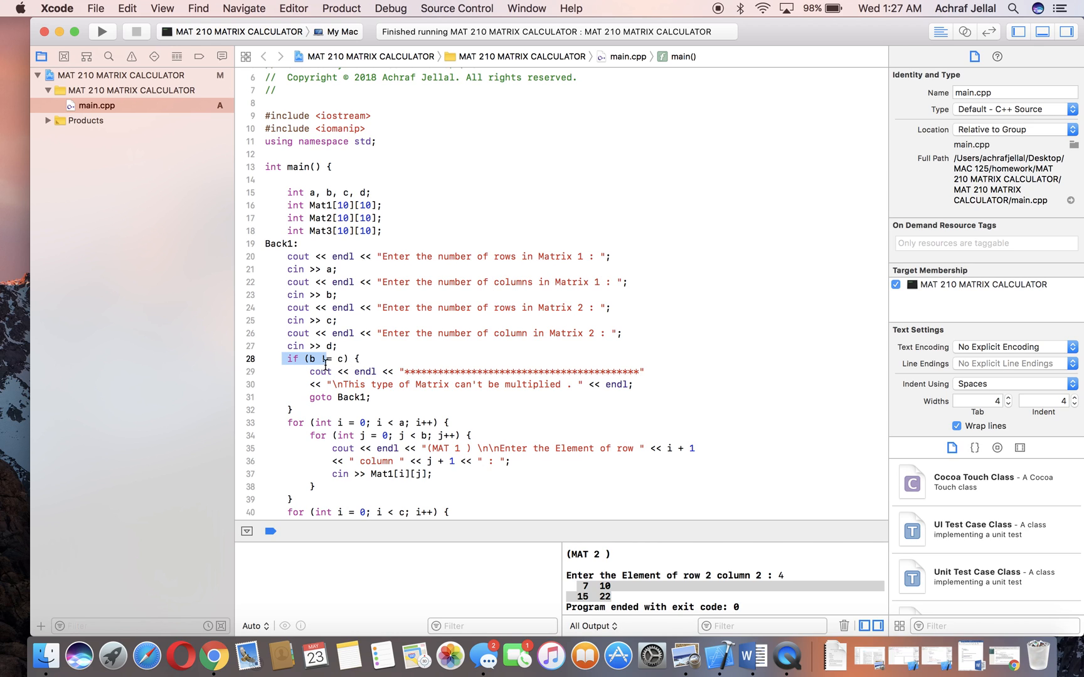
pyautogui.moveTo(484, 311)
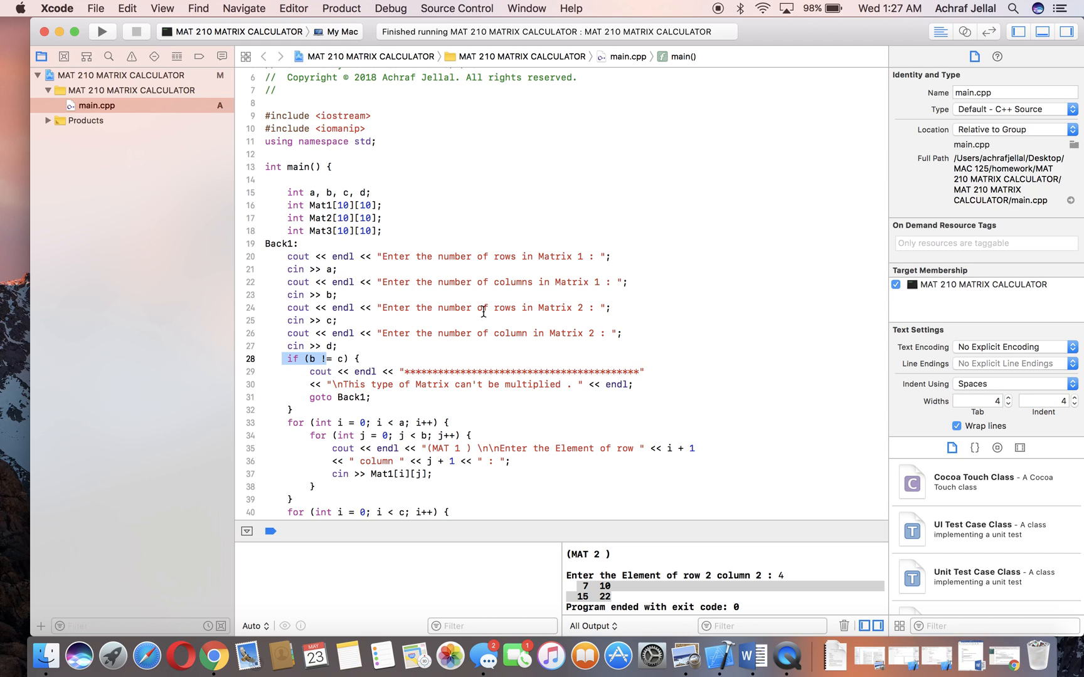
pyautogui.click(368, 358)
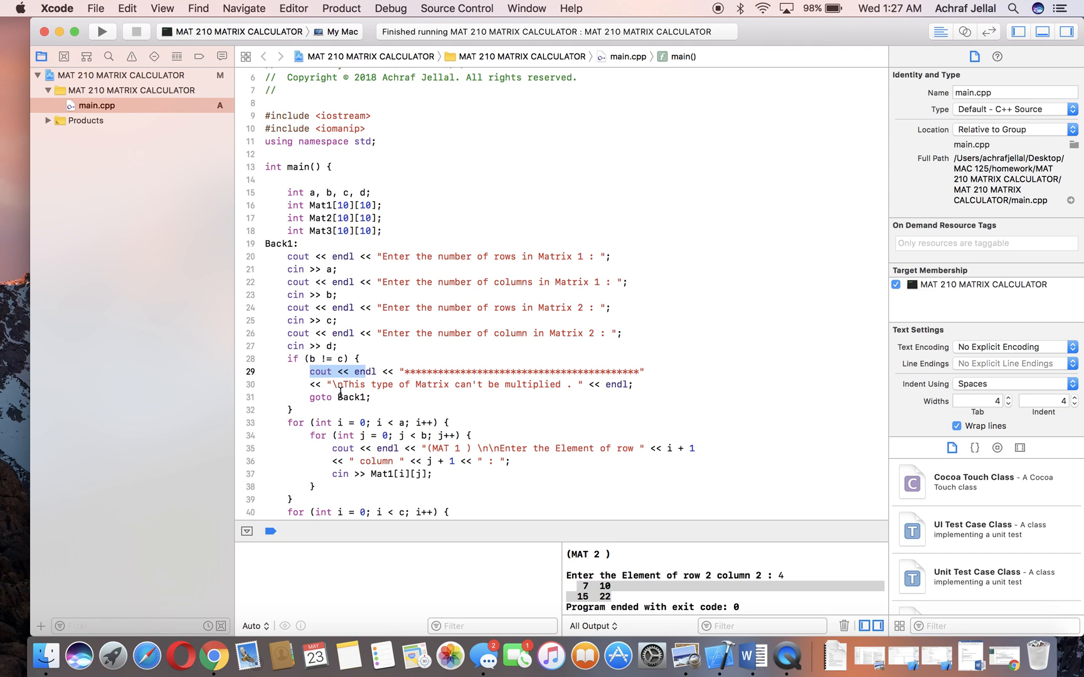
pyautogui.moveTo(549, 386)
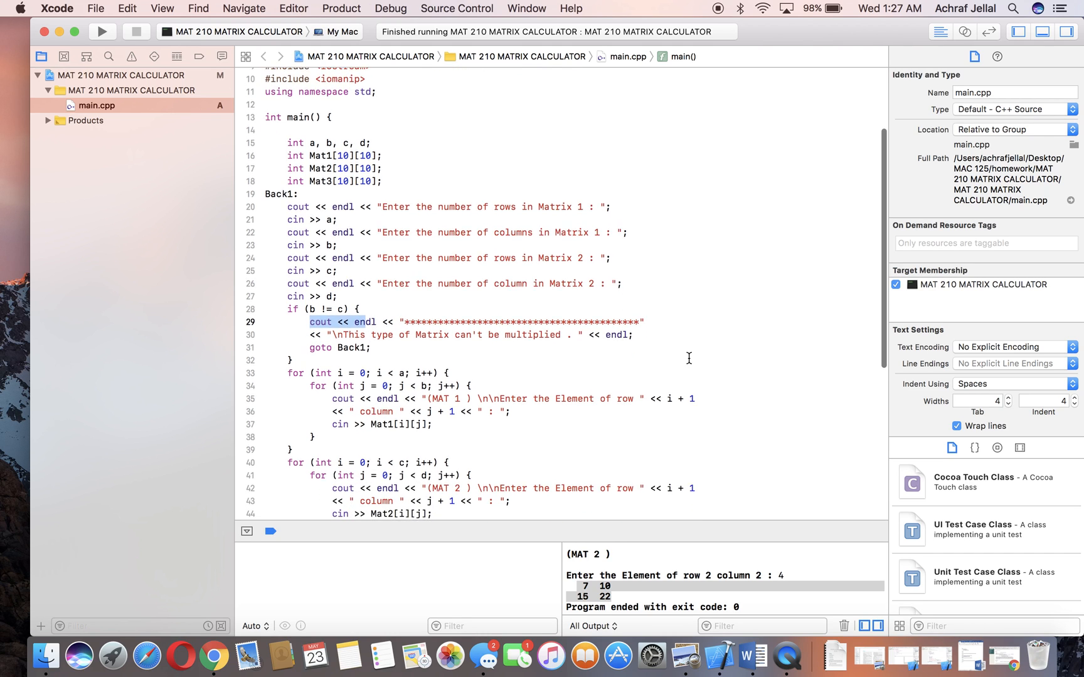
pyautogui.click(363, 347)
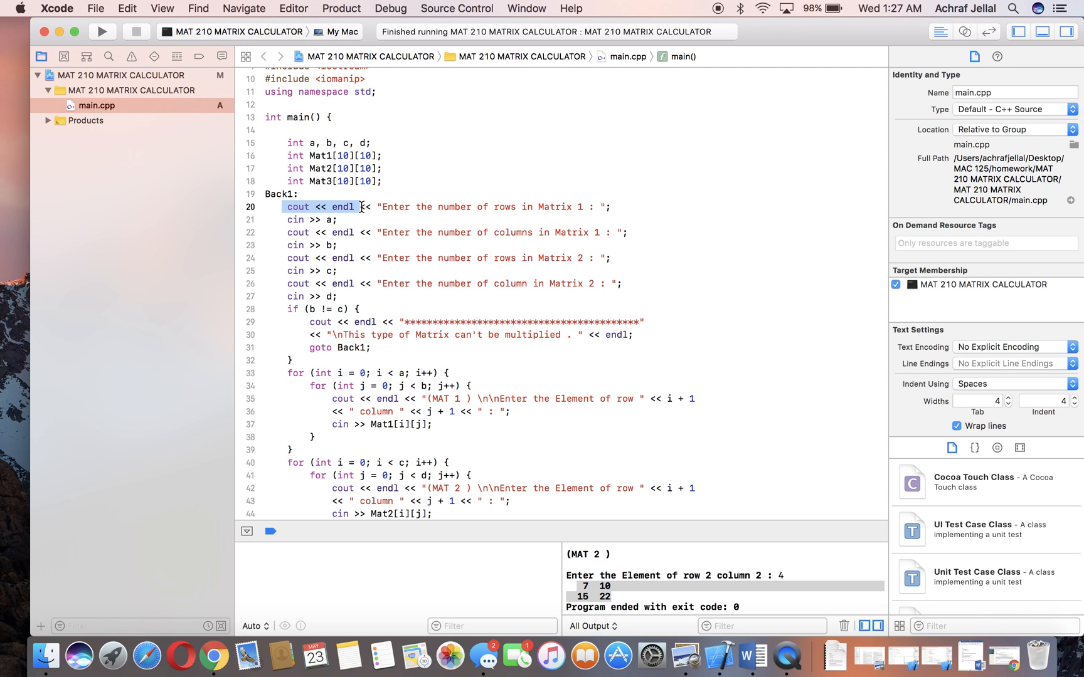
pyautogui.scroll(-3)
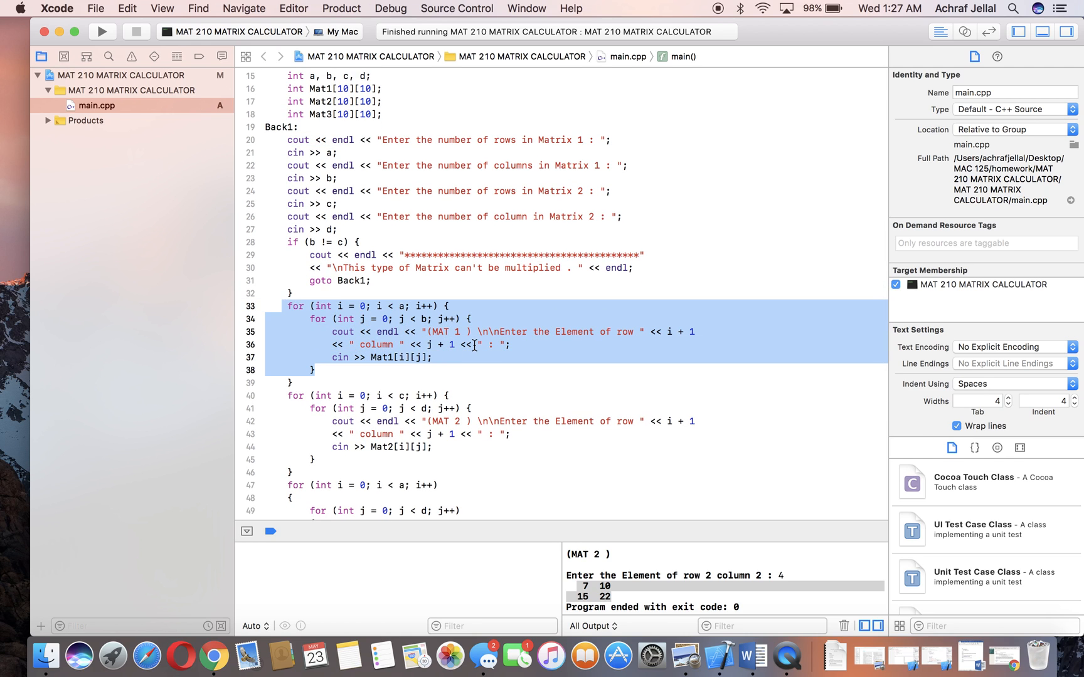
pyautogui.moveTo(542, 332)
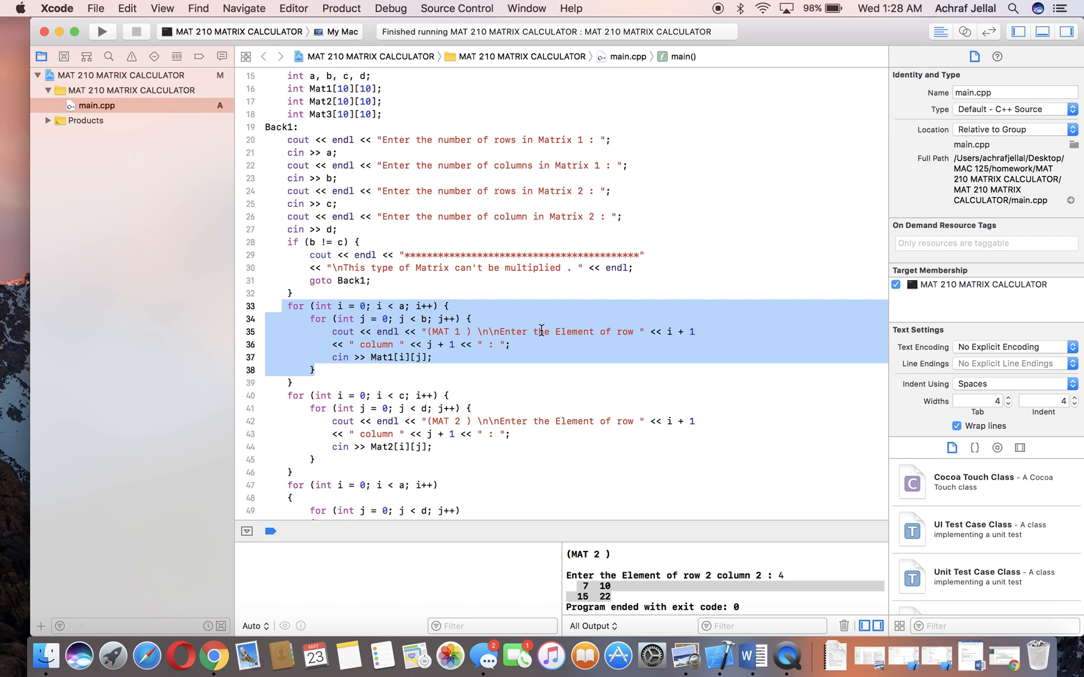
pyautogui.moveTo(664, 359)
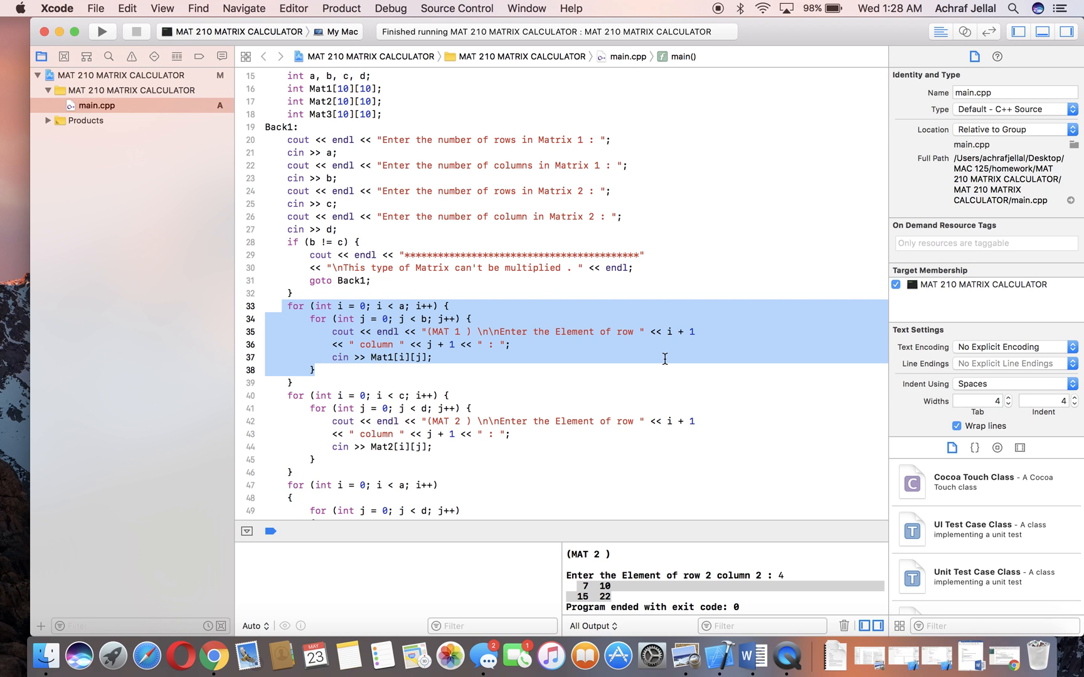
pyautogui.scroll(-3)
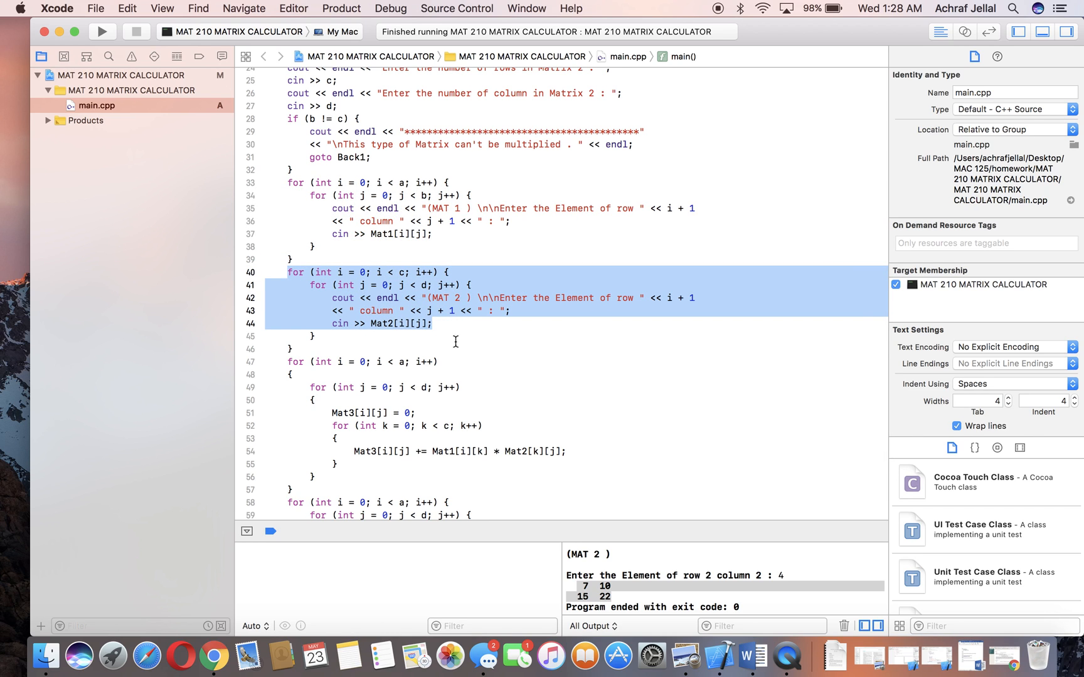
pyautogui.scroll(3)
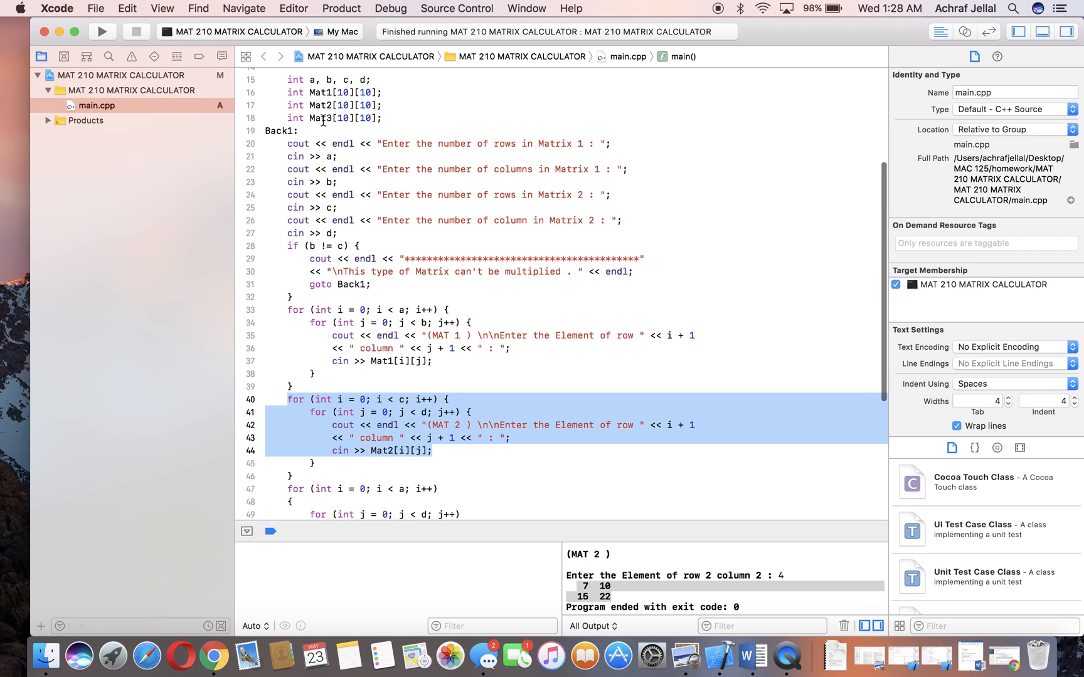
pyautogui.scroll(-3)
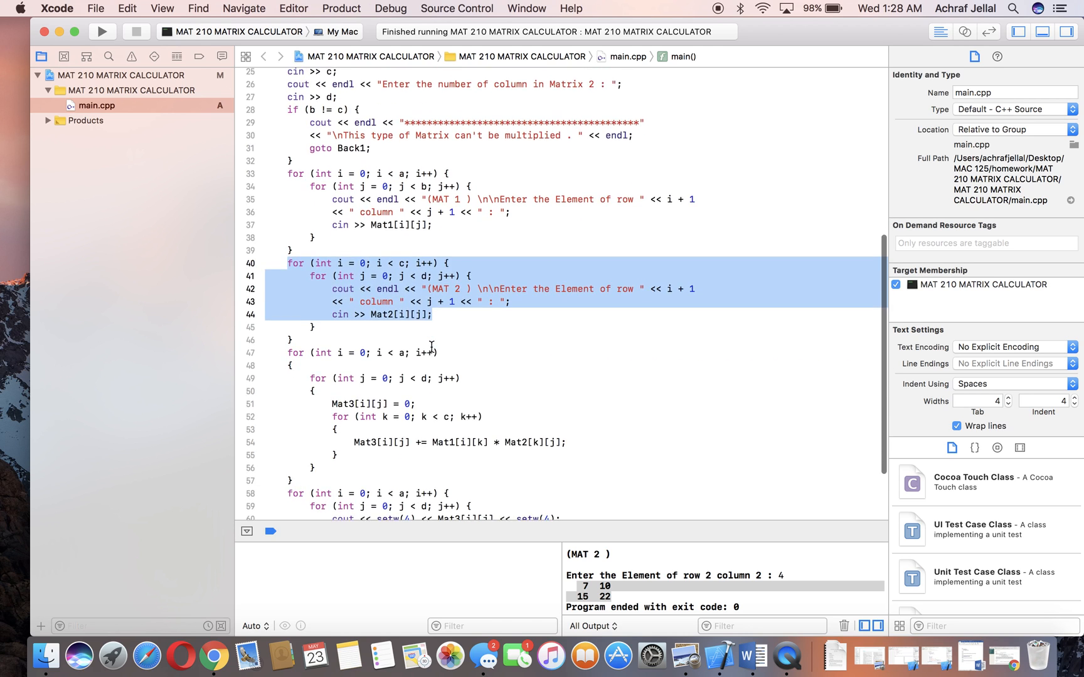
pyautogui.scroll(-3)
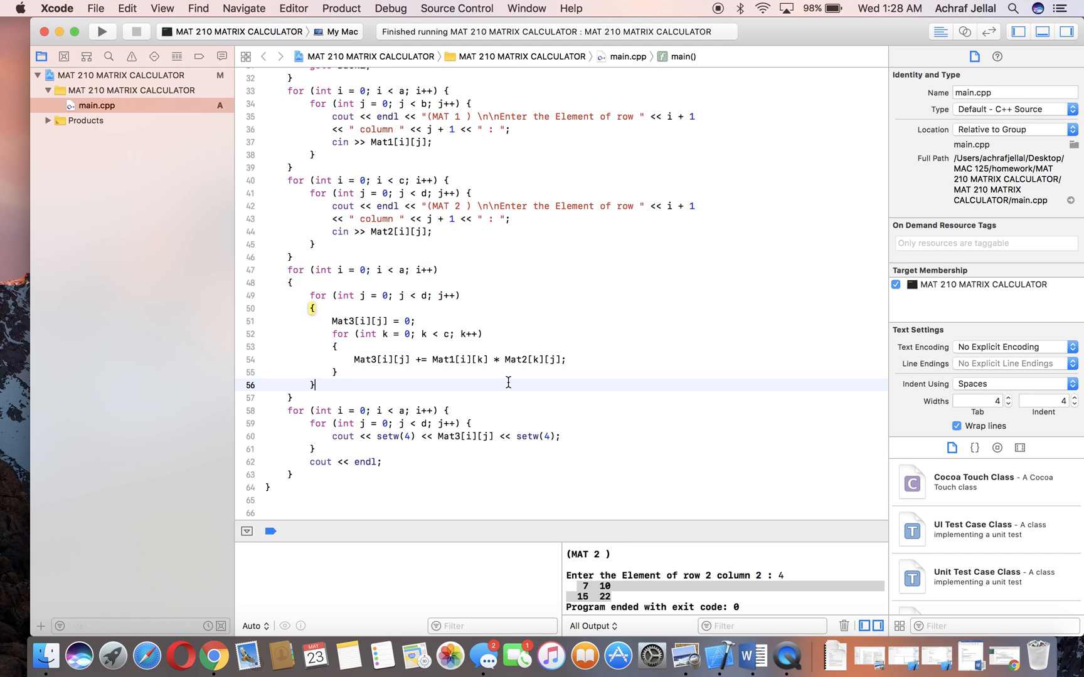
pyautogui.moveTo(418, 333)
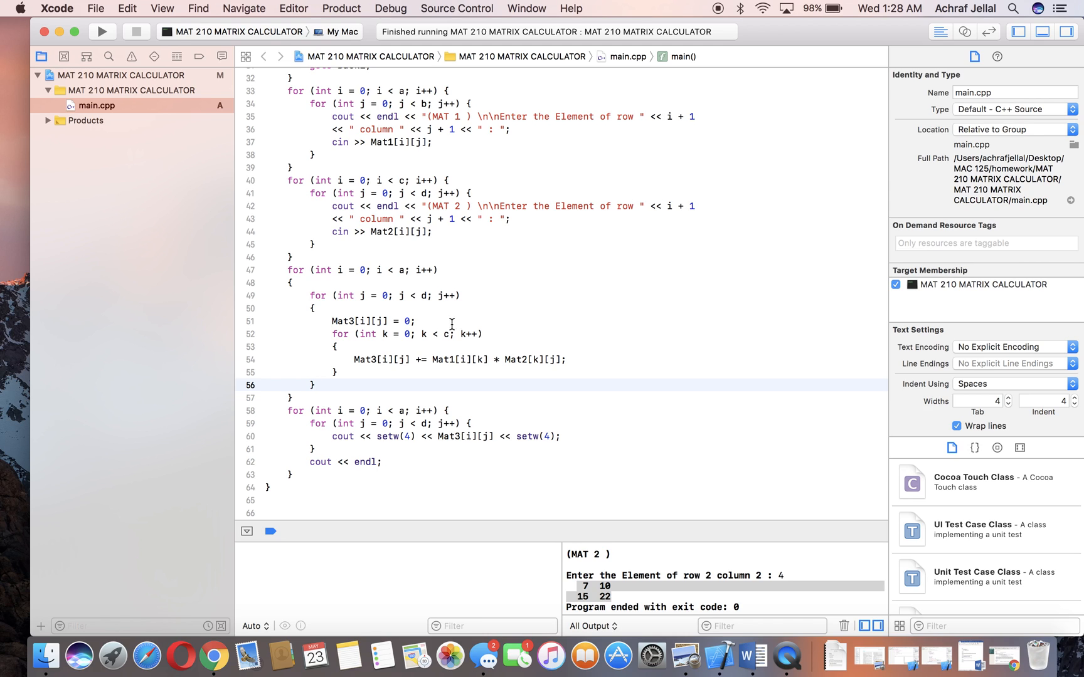
# - Select the product element printed in the output loop
pyautogui.doubleClick(494, 359)
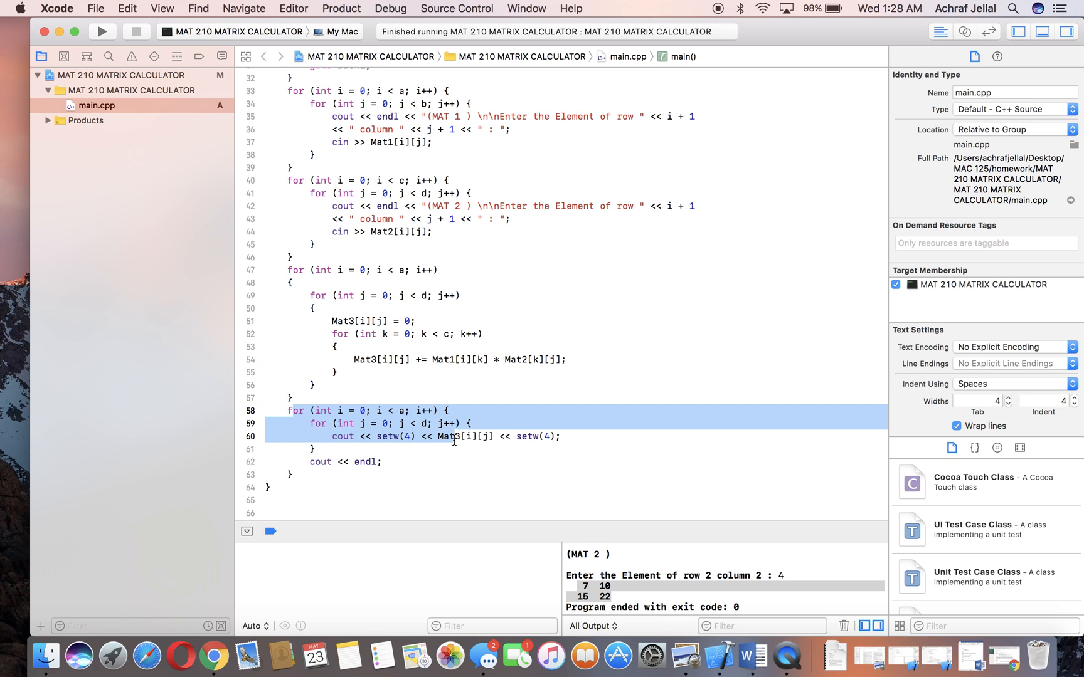
pyautogui.click(440, 436)
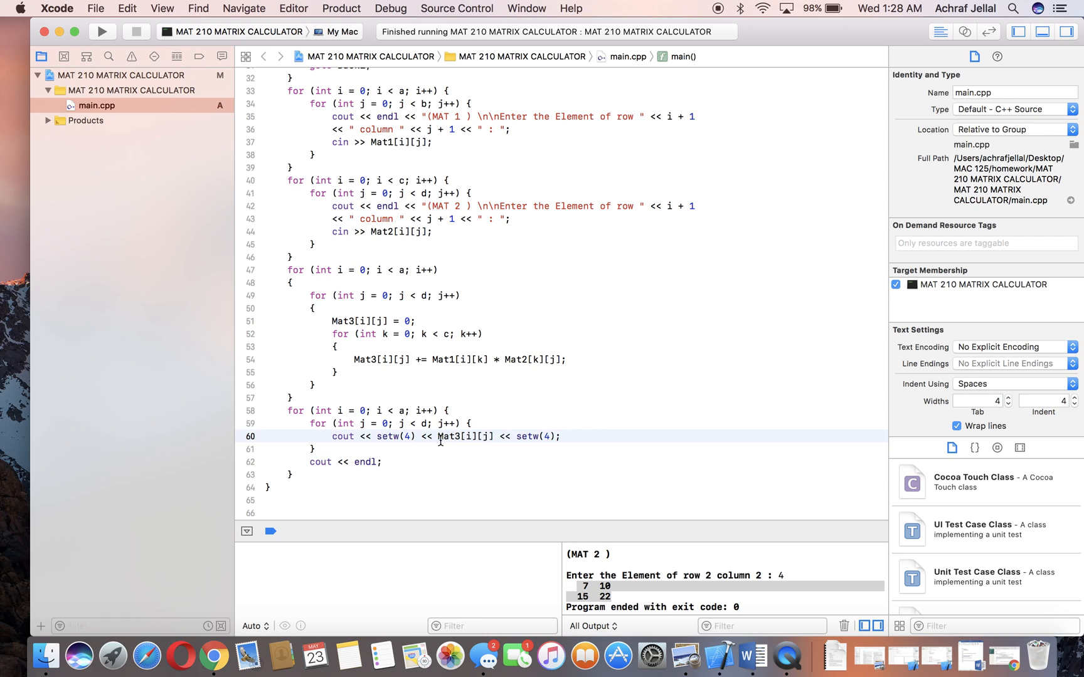
pyautogui.doubleClick(462, 436)
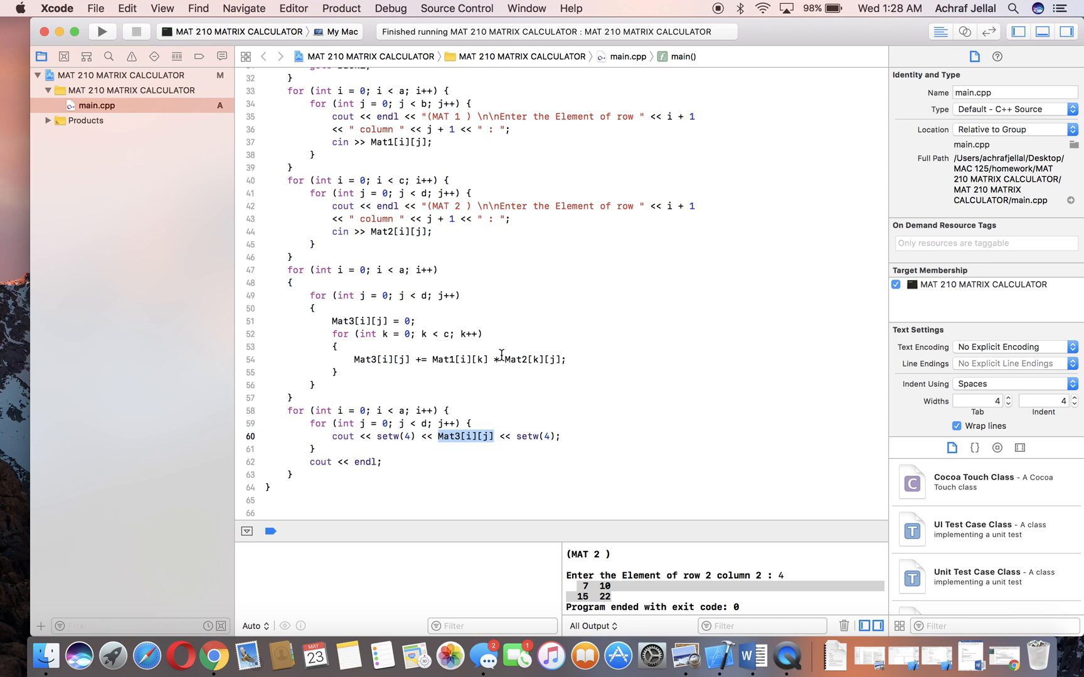
pyautogui.scroll(3)
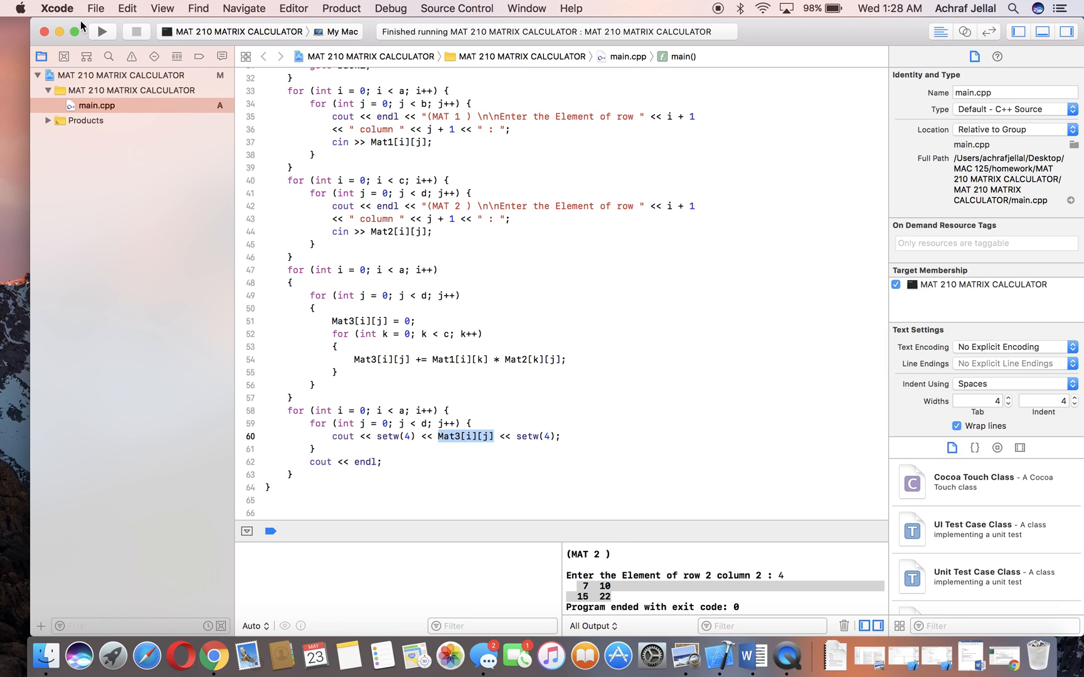
# - Build and run the matrix program with the console focused for input
pyautogui.click(102, 31)
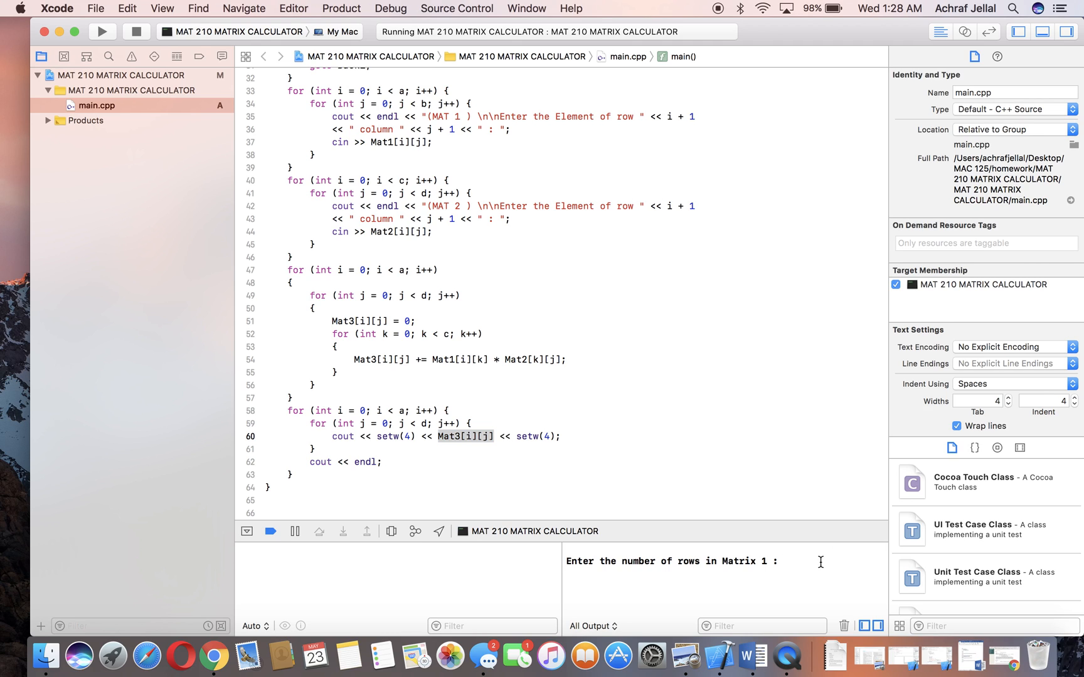
pyautogui.click(784, 561)
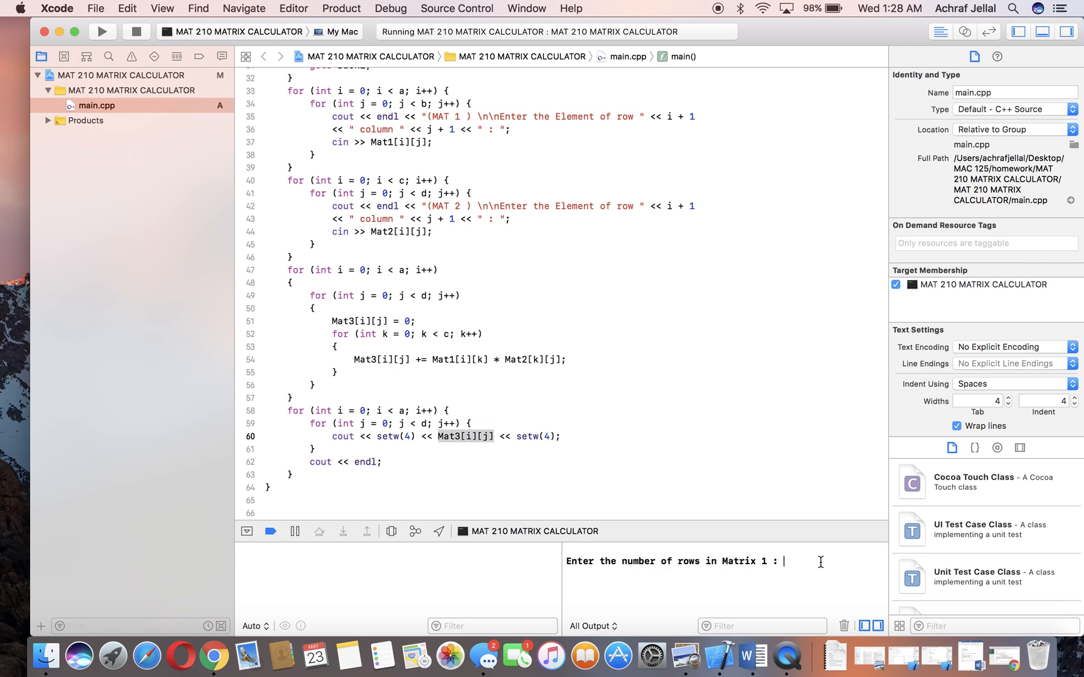
pyautogui.scroll(3)
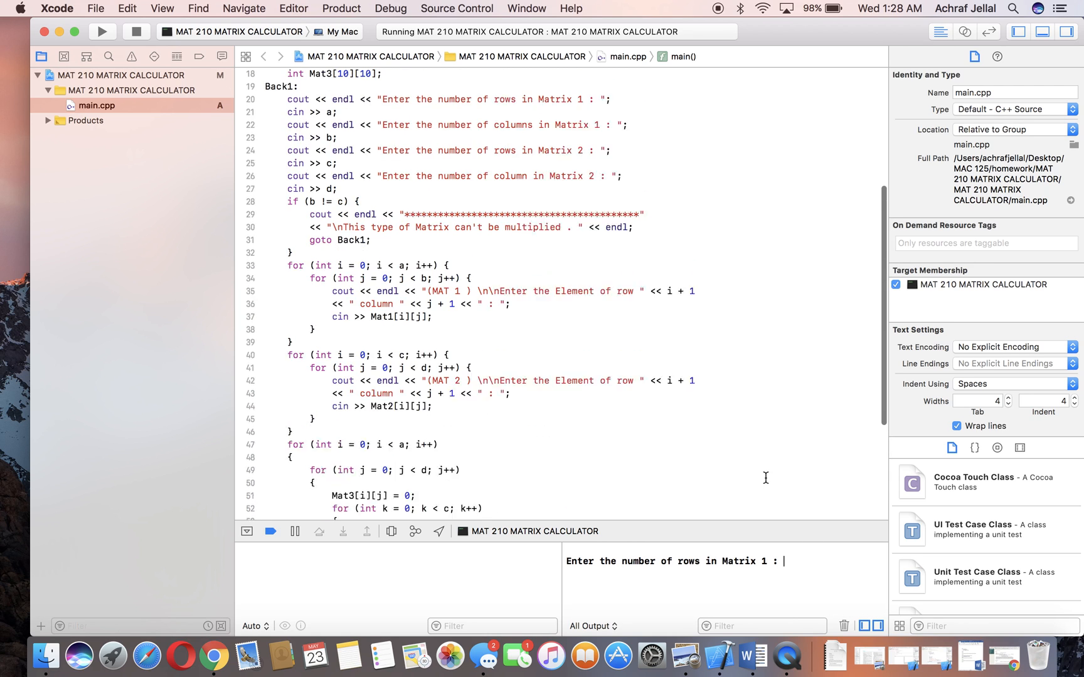
pyautogui.scroll(3)
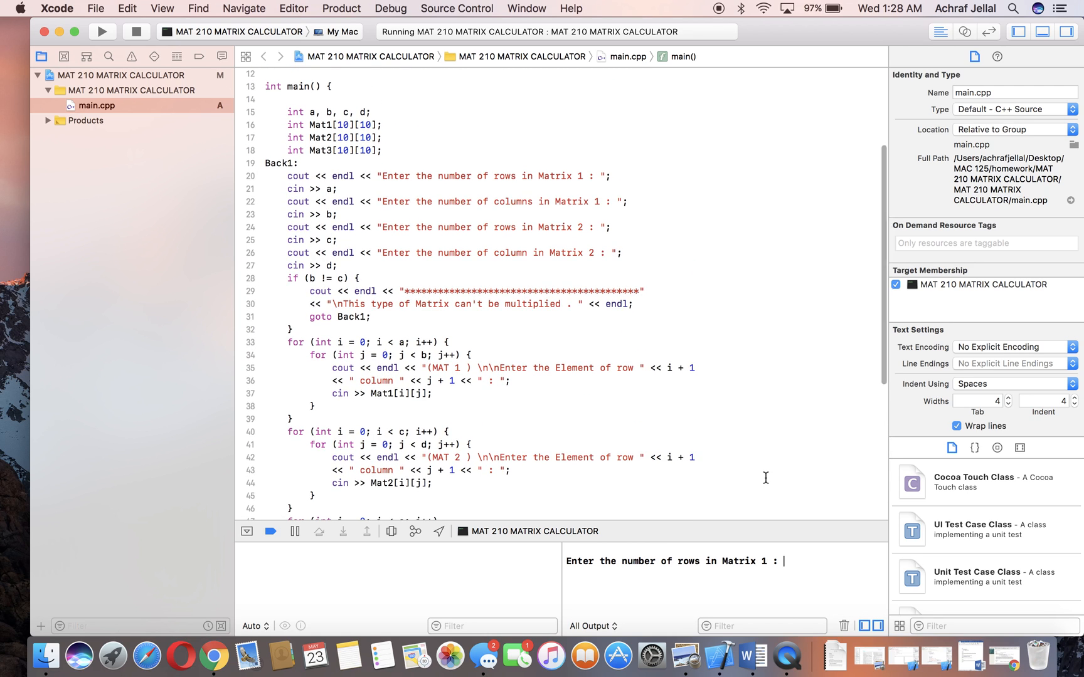
# - Enter matrix 1's size as 1×2 and the second matrix's row count
pyautogui.write('1')
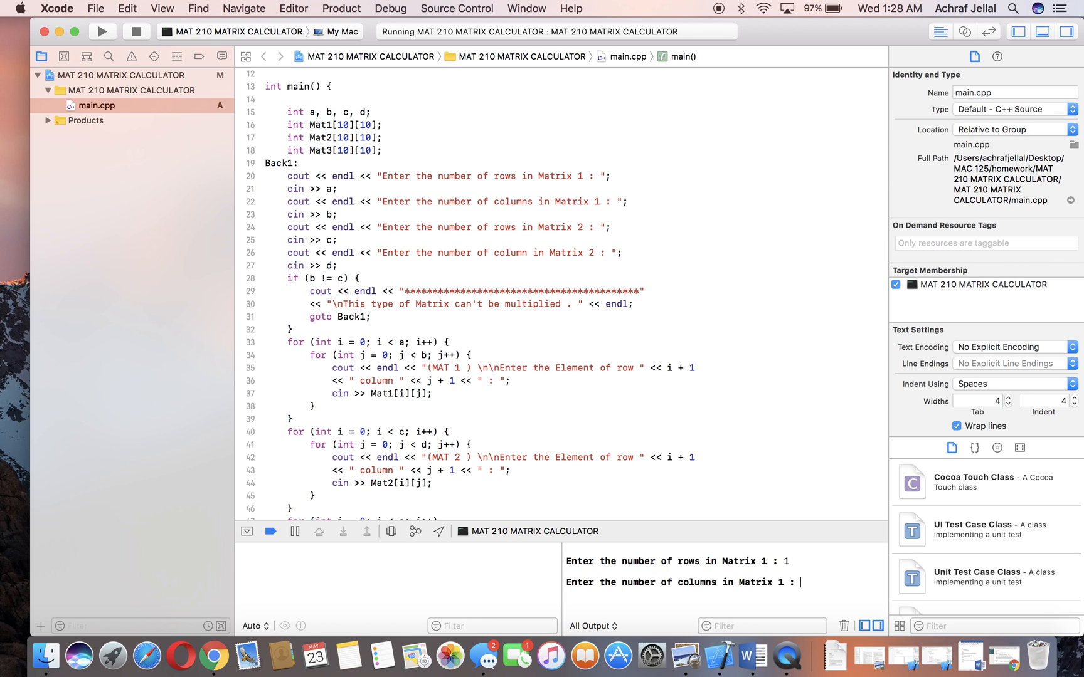
pyautogui.write('2')
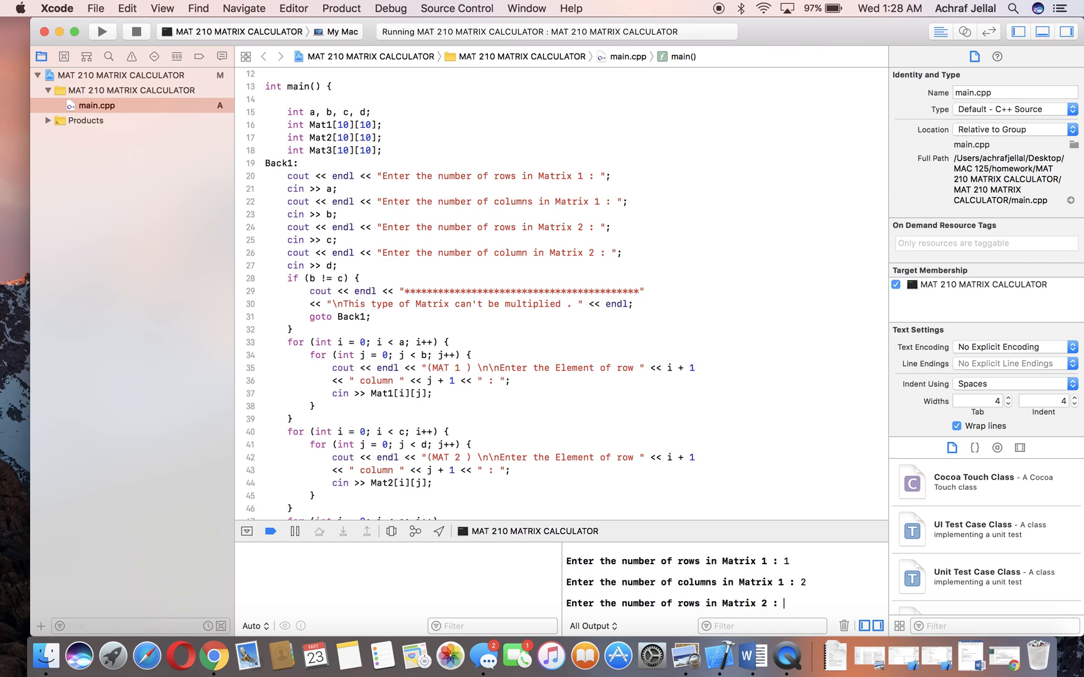
pyautogui.scroll(-3)
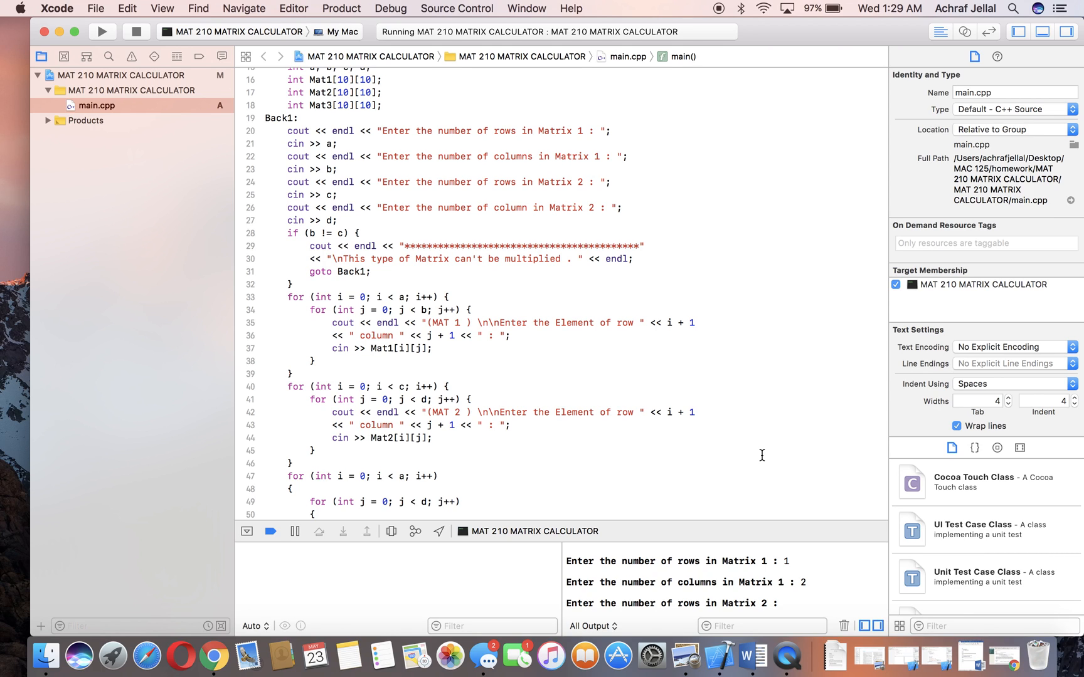
pyautogui.write('1')
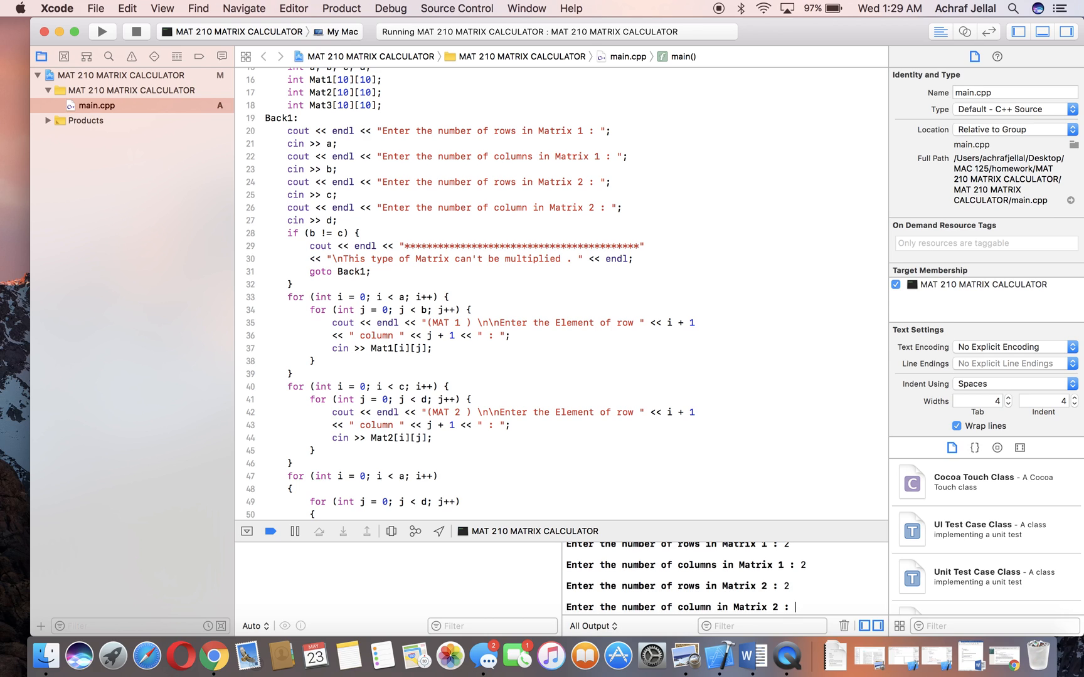
# - Enter the remaining console values 2 and 4 to get the product output
pyautogui.write('2 : 2')
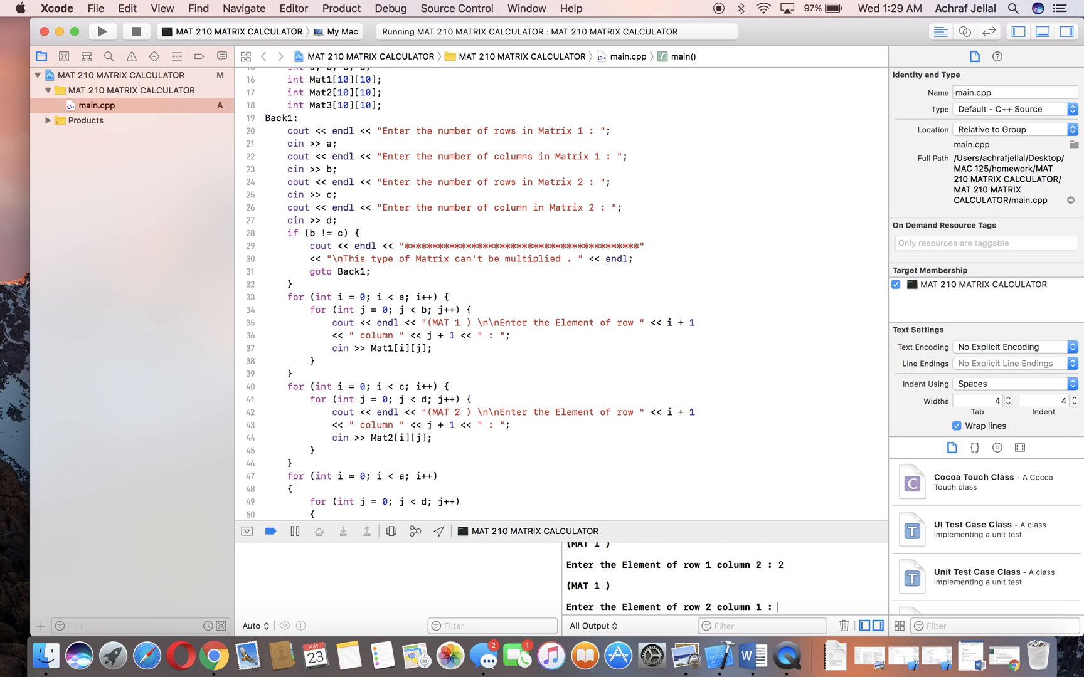
pyautogui.write('4')
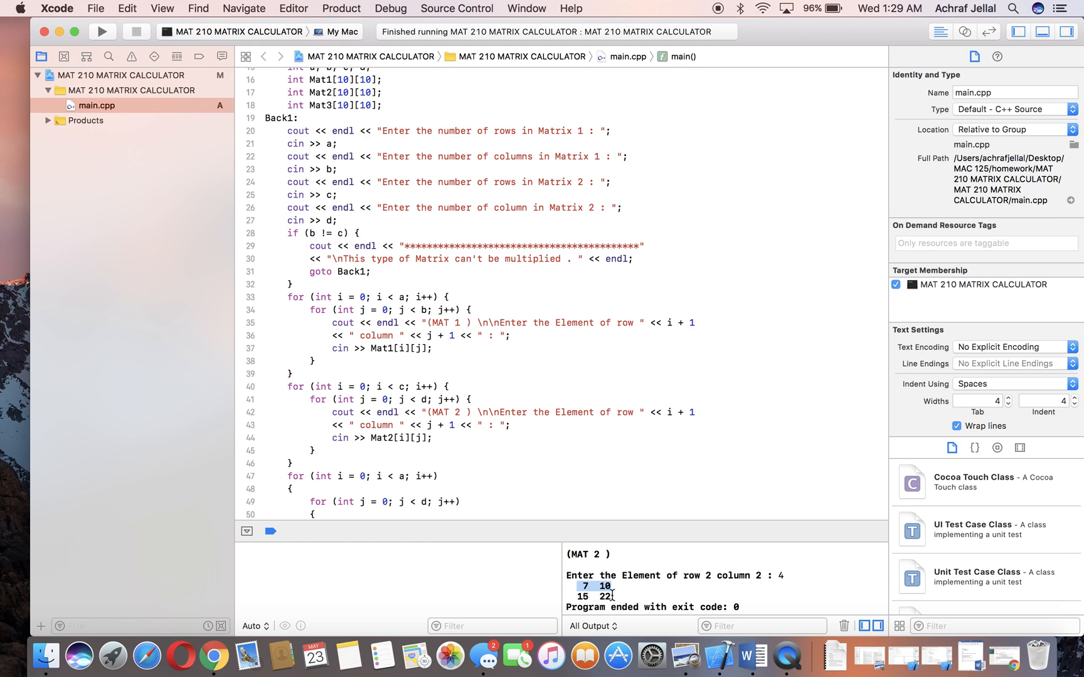
pyautogui.moveTo(820, 206)
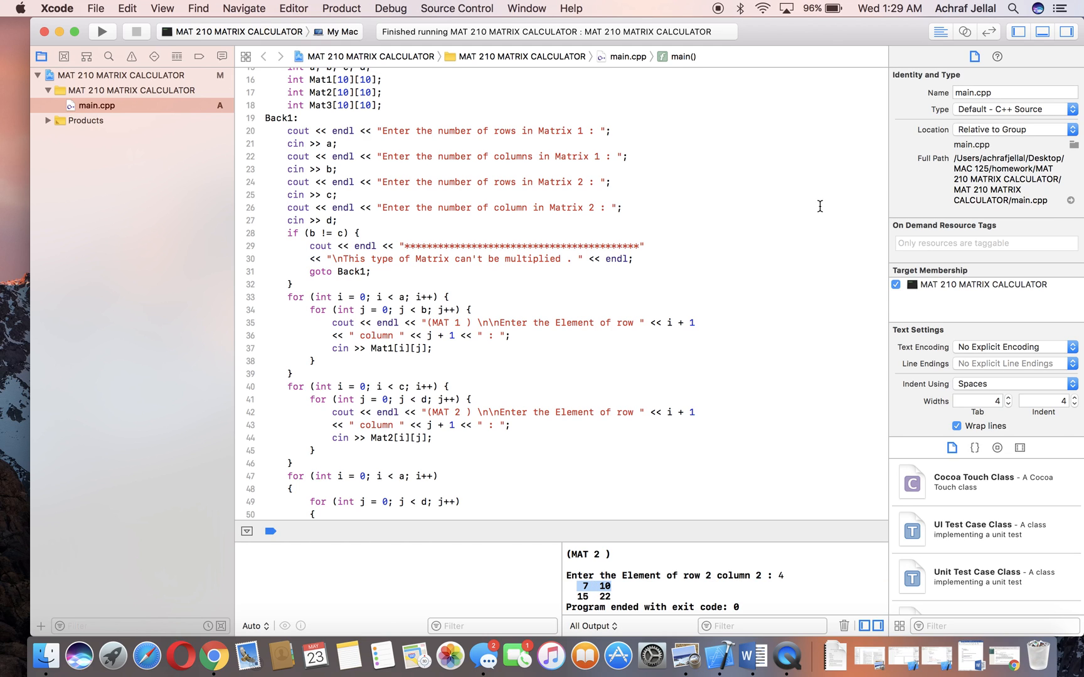